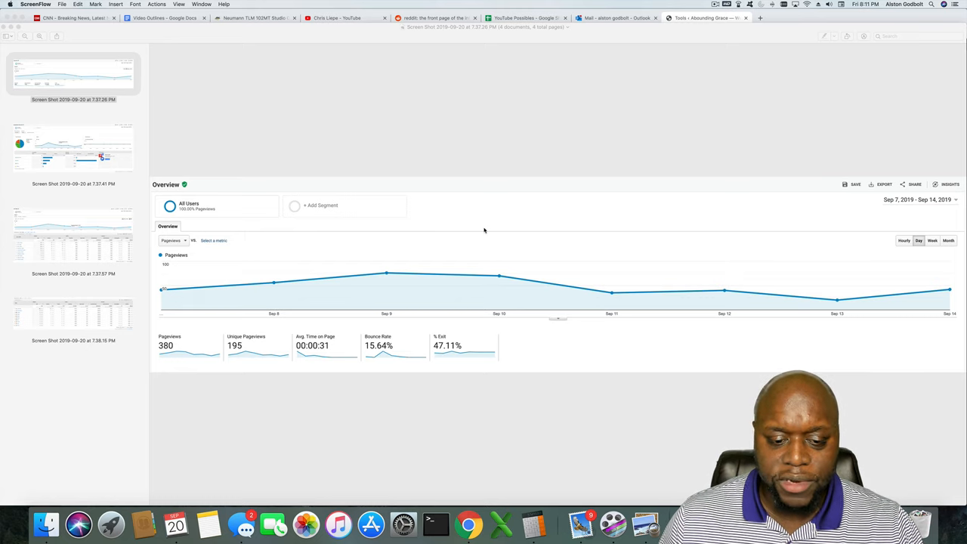
pyautogui.moveTo(493, 232)
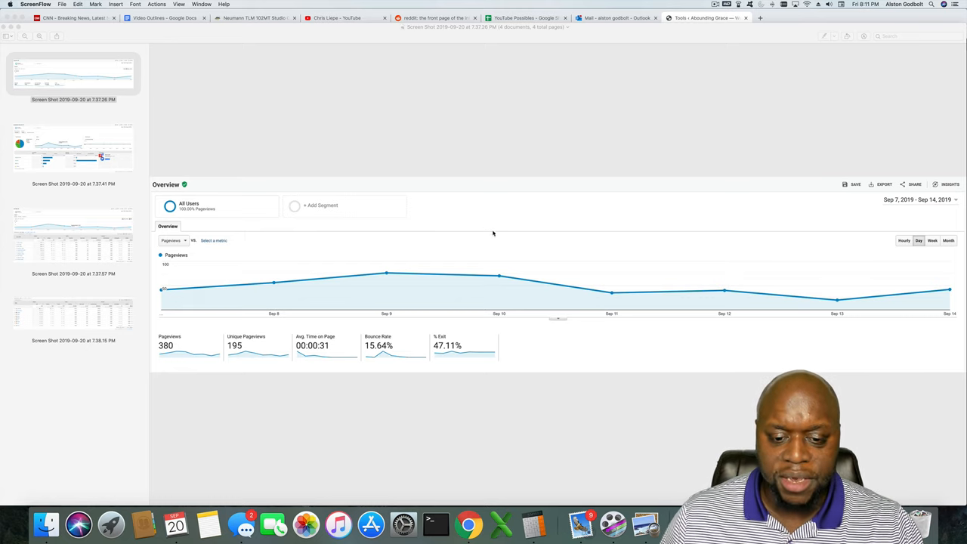
pyautogui.moveTo(84, 145)
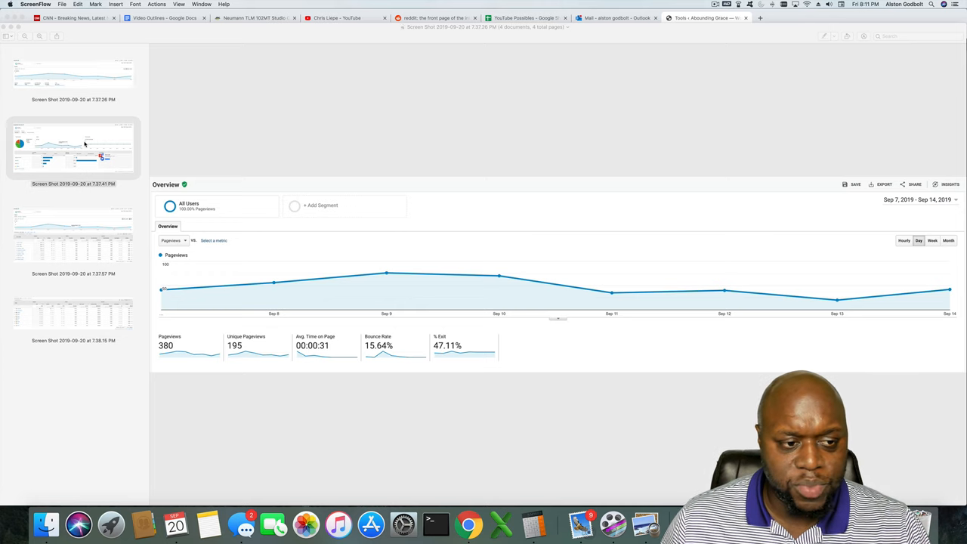
# - Show the first blog's Acquisition Overview screenshot with top channels, users and conversions
pyautogui.click(73, 148)
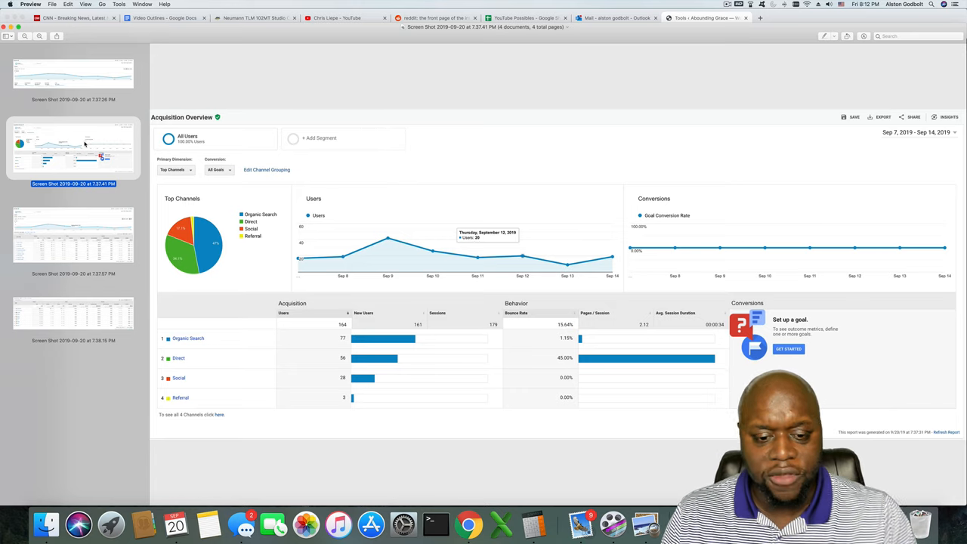
# - Show the first blog's All Traffic source/medium screenshot with sessions and bounce rates
pyautogui.click(72, 234)
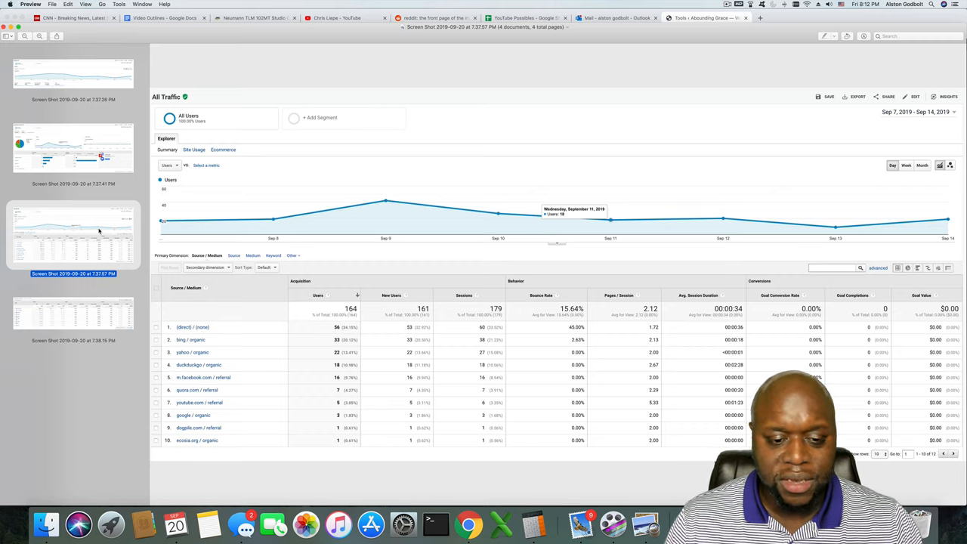
pyautogui.moveTo(250, 214)
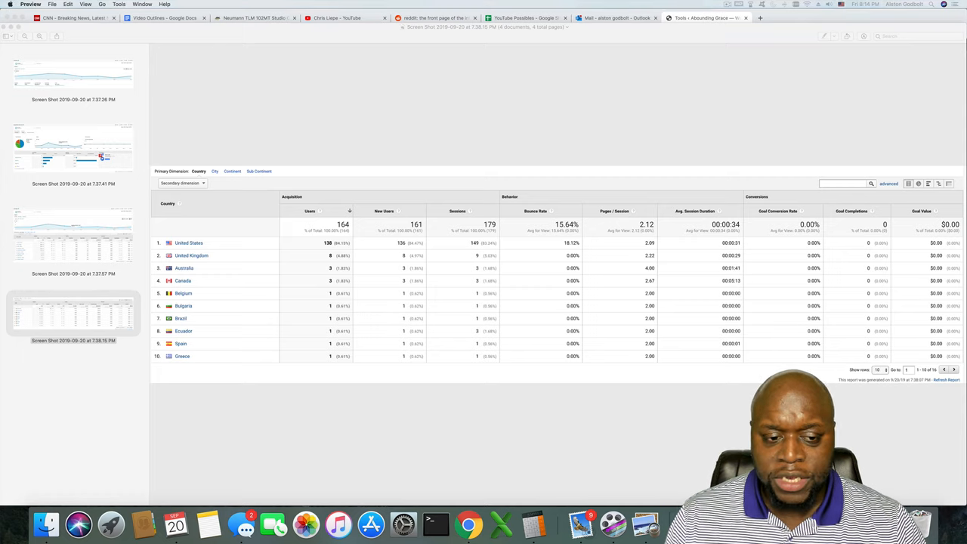
# - Show the second blog's Overview screenshot with 125 pageviews and 91.2% exit
pyautogui.click(84, 73)
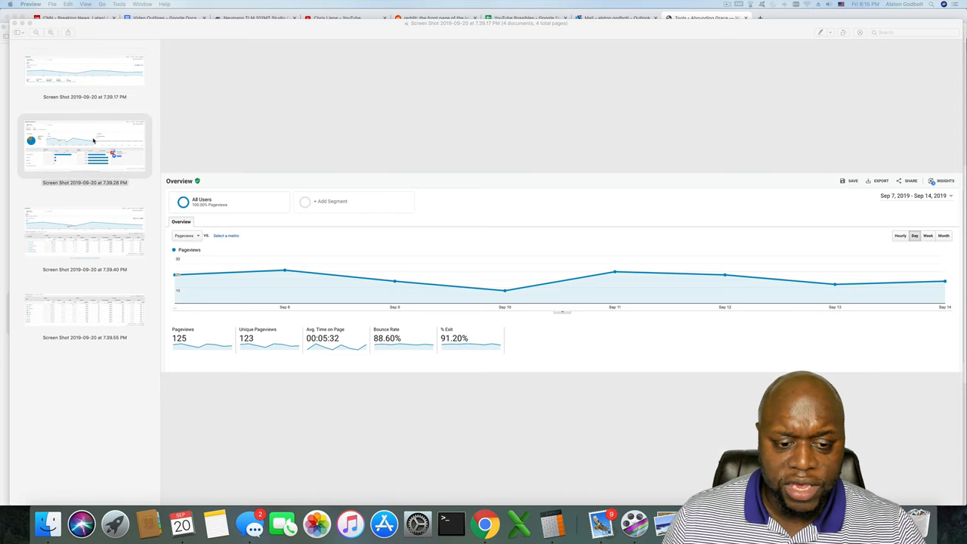
# - Show the second blog's All Traffic screenshot with 105 users led by google organic
pyautogui.click(85, 144)
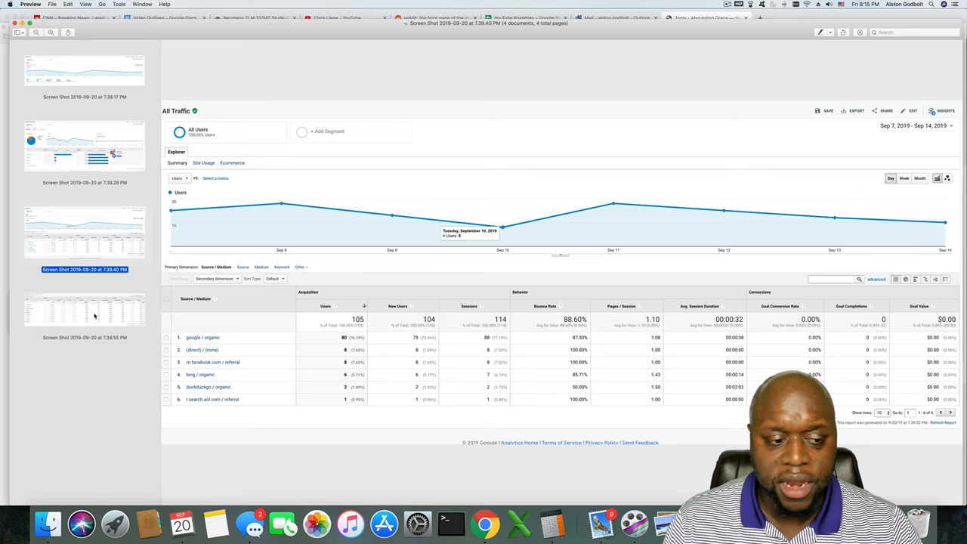
# - Show the second blog's country table led by the United States, Canada and the United Kingdom
pyautogui.click(85, 313)
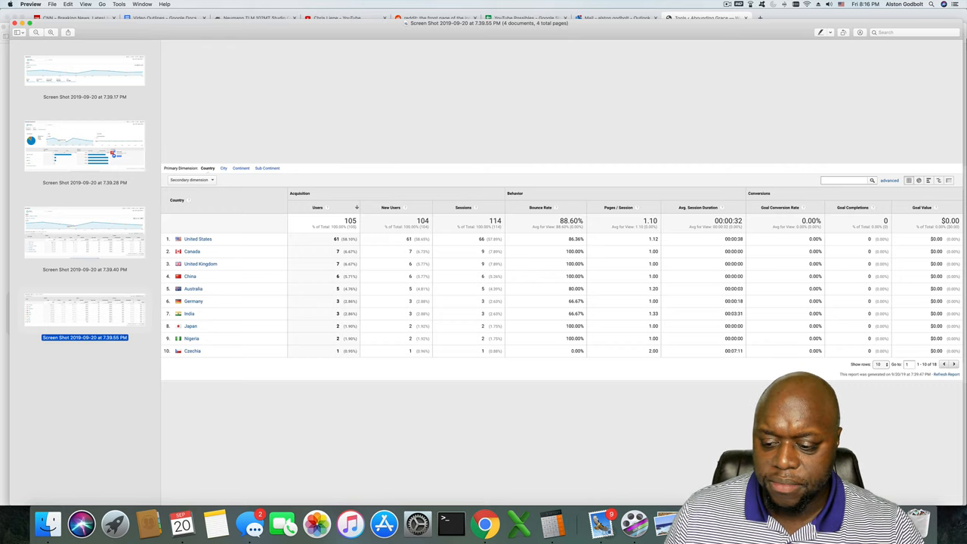
# - Show the third blog's Overview with 17 pageviews, then its Acquisition Overview with Direct and Organic Search
pyautogui.click(82, 62)
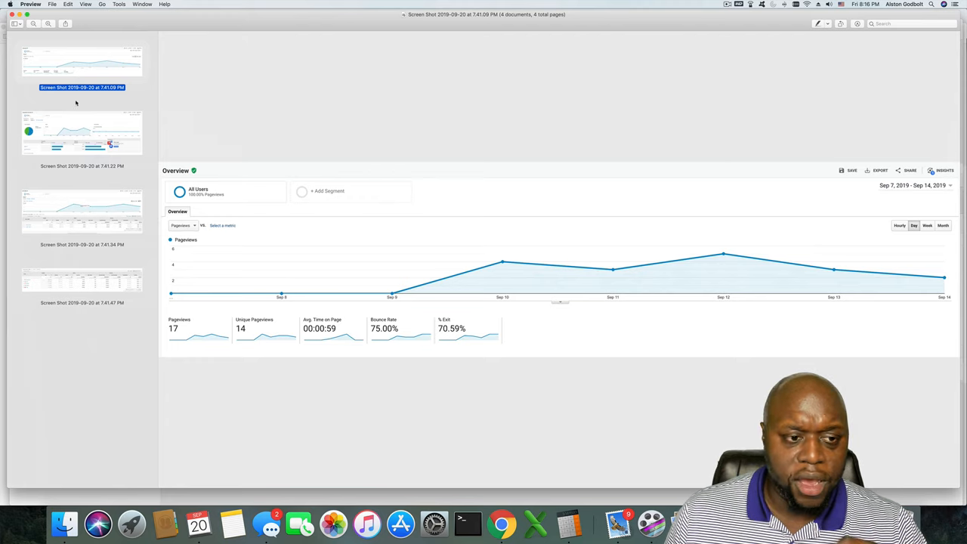
pyautogui.moveTo(444, 380)
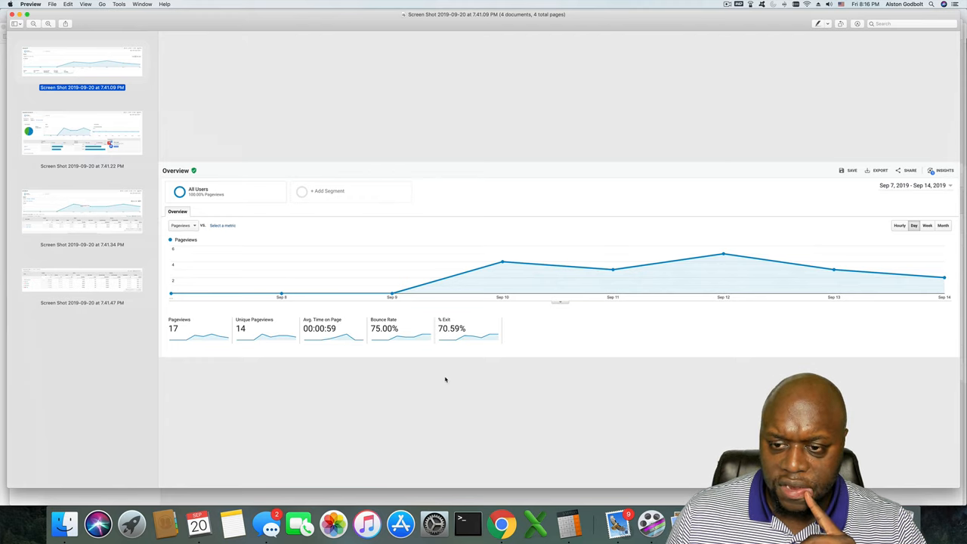
pyautogui.moveTo(443, 379)
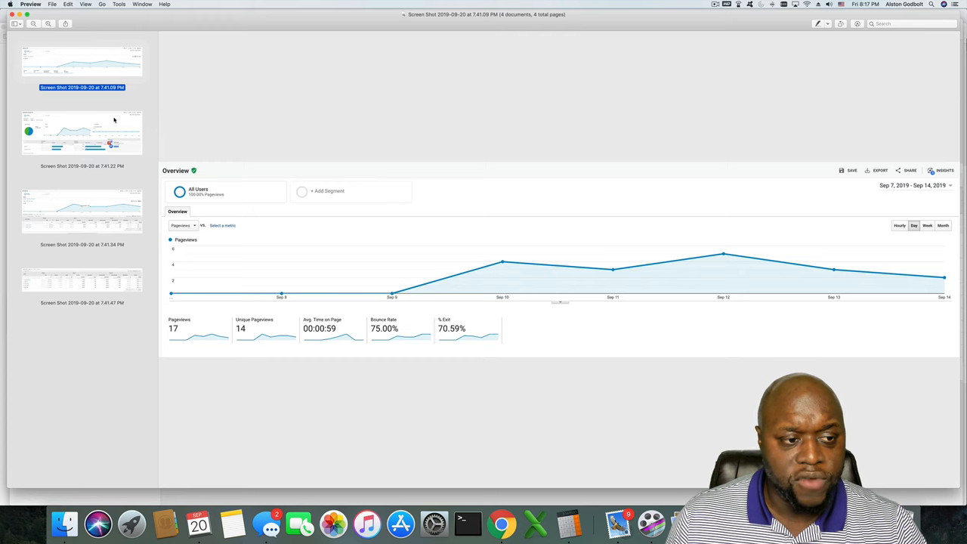
pyautogui.click(81, 133)
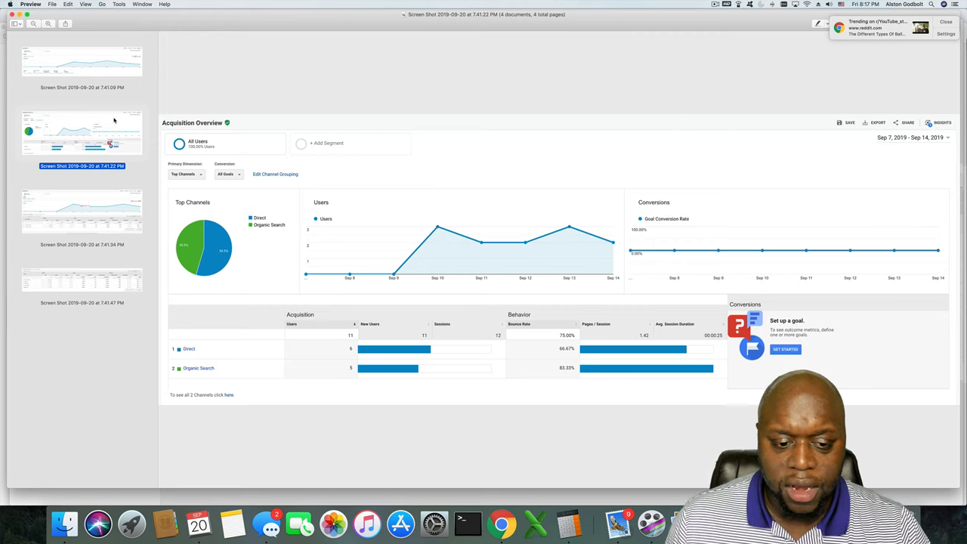
pyautogui.click(81, 212)
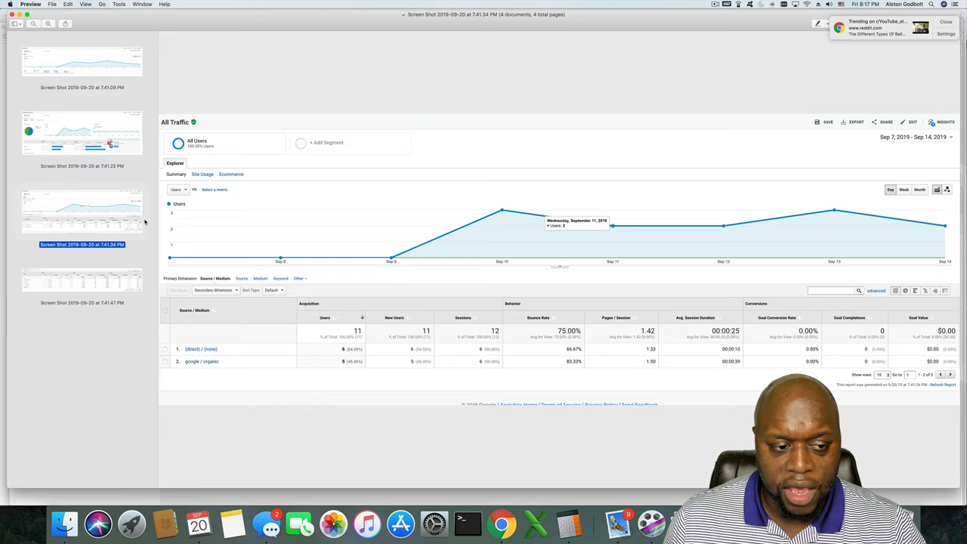
pyautogui.moveTo(143, 224)
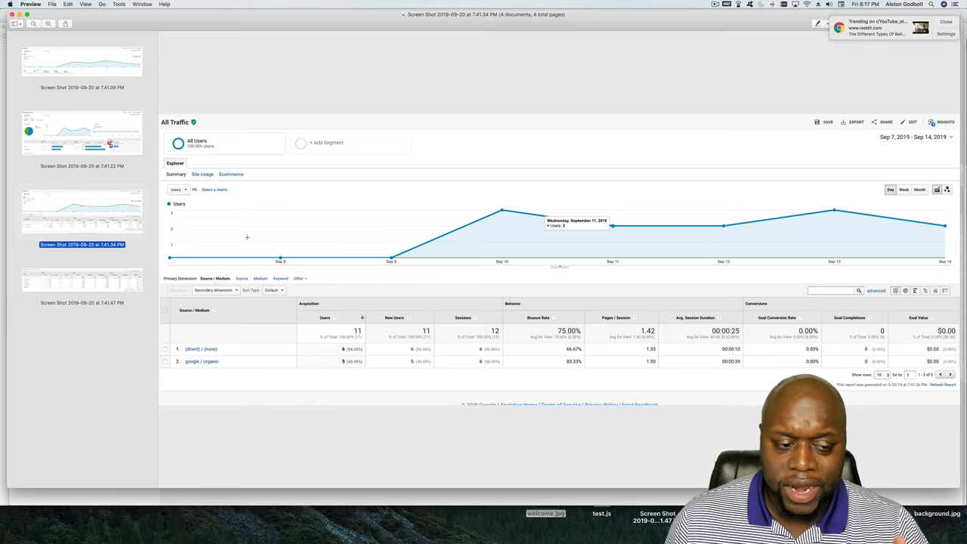
pyautogui.click(81, 284)
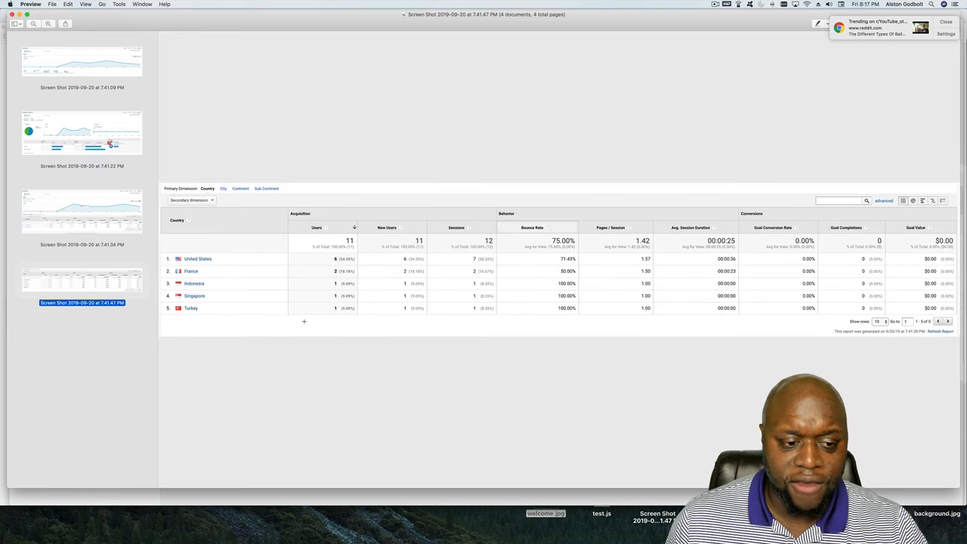
pyautogui.moveTo(363, 316)
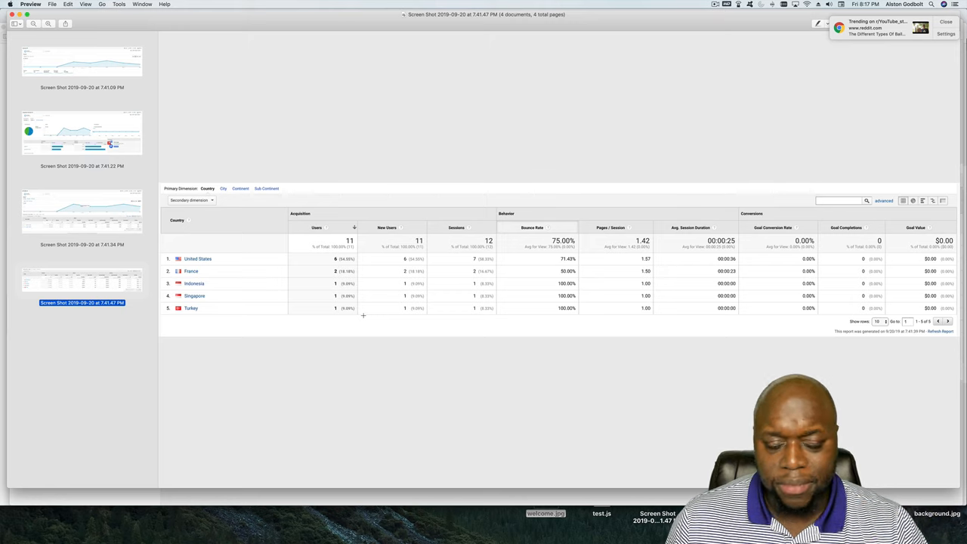
pyautogui.moveTo(284, 165)
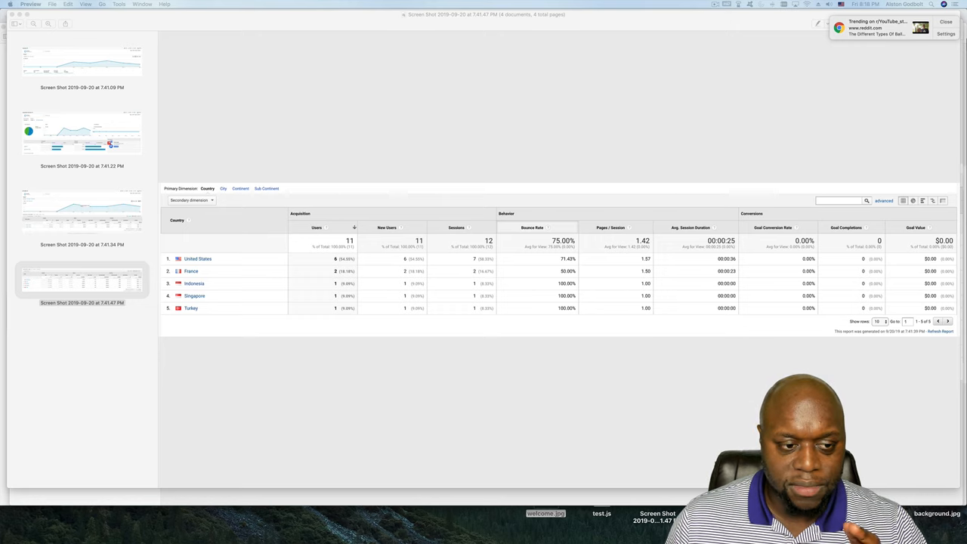
pyautogui.click(77, 60)
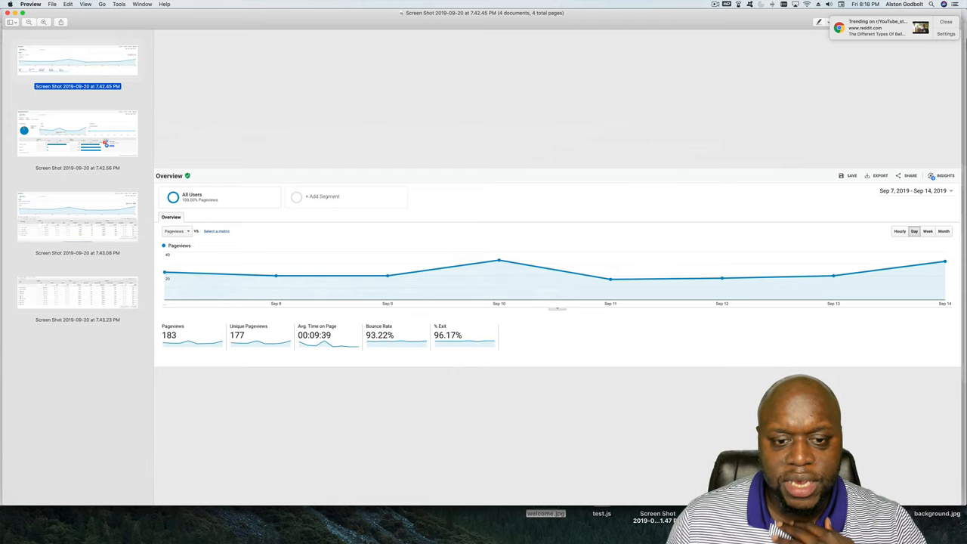
# - Bring up the fourth blog's screenshots and show its Acquisition Overview led by Organic Search
pyautogui.click(946, 21)
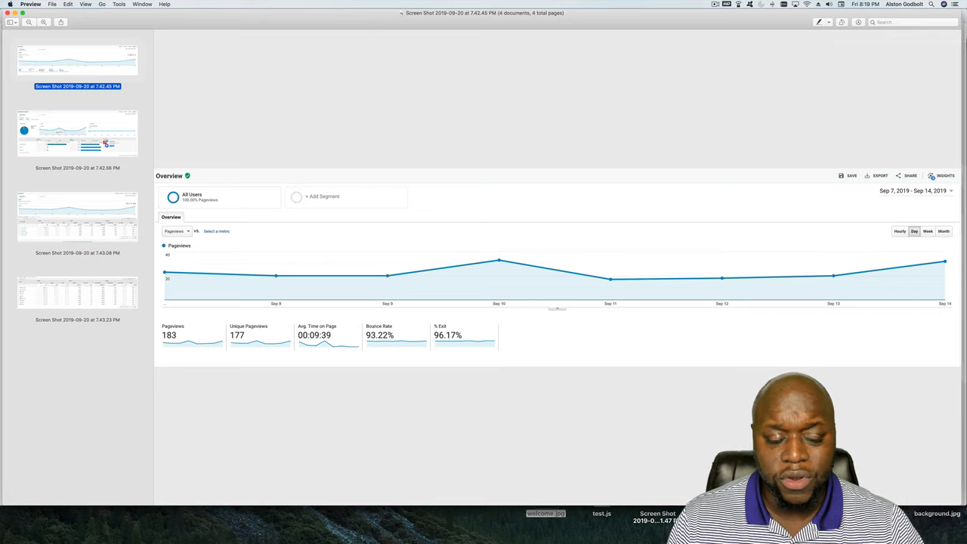
pyautogui.moveTo(227, 117)
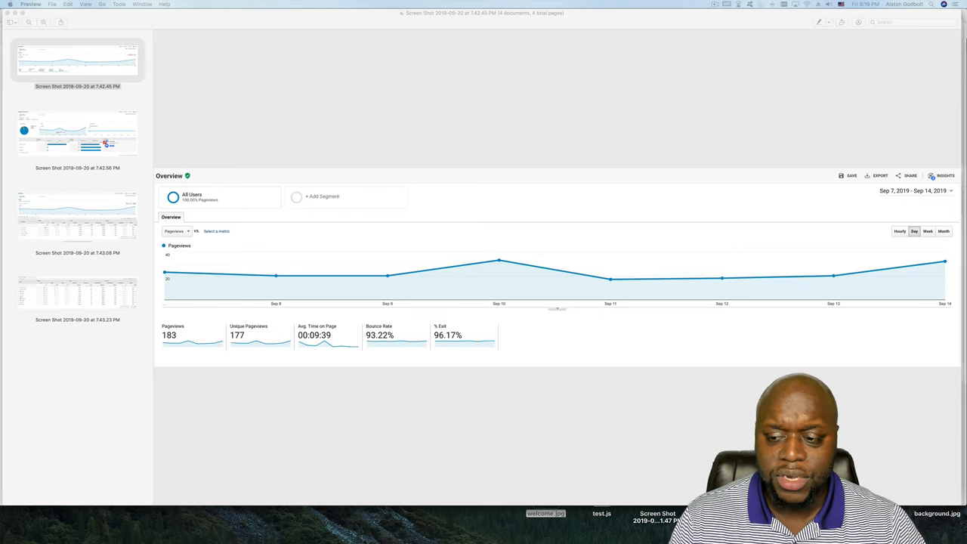
pyautogui.moveTo(691, 226)
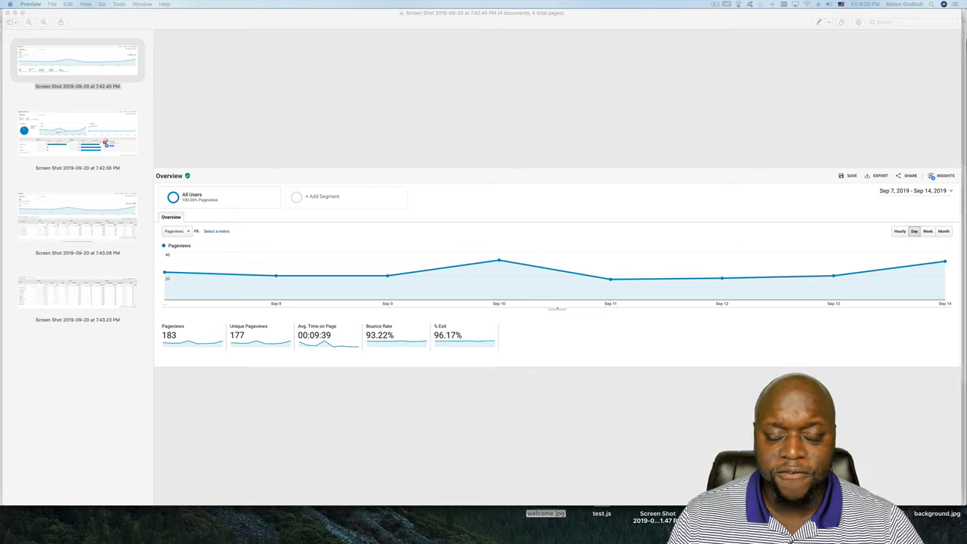
pyautogui.moveTo(169, 105)
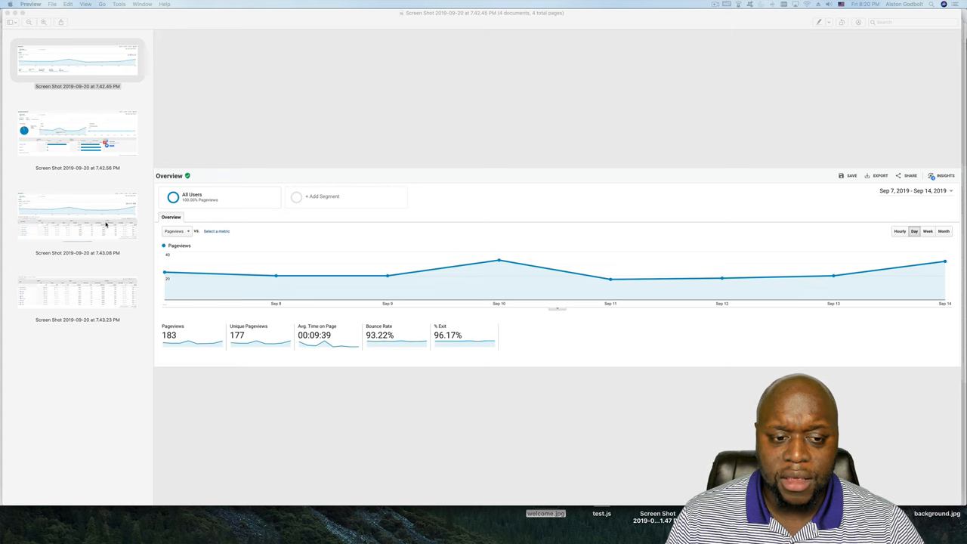
pyautogui.click(77, 133)
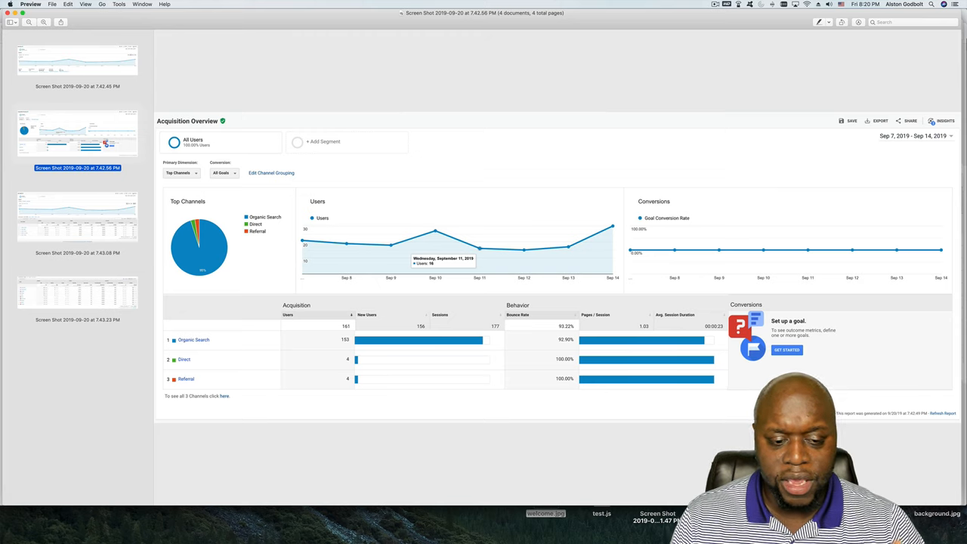
# - Show the fourth blog's traffic sources, then its countries table with 161 users led by the United States
pyautogui.click(77, 217)
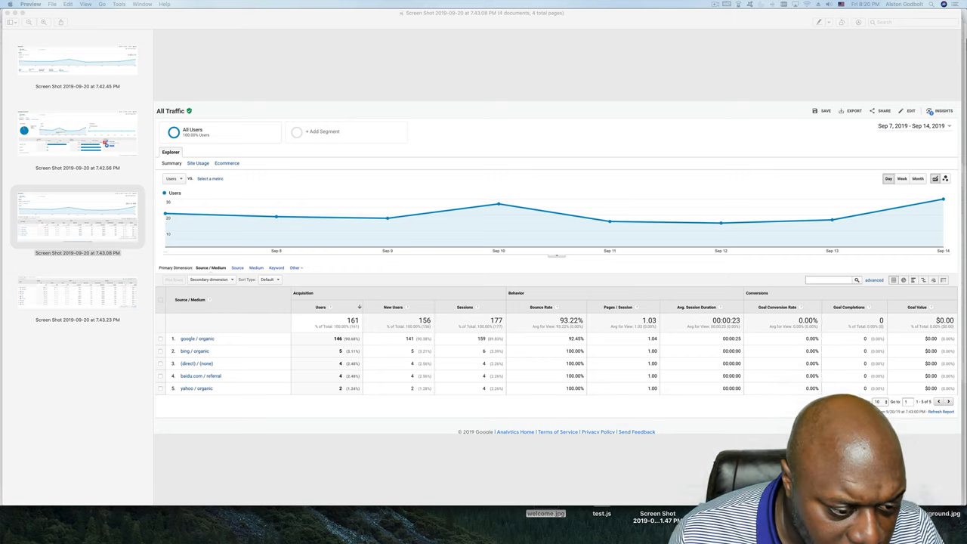
pyautogui.click(77, 294)
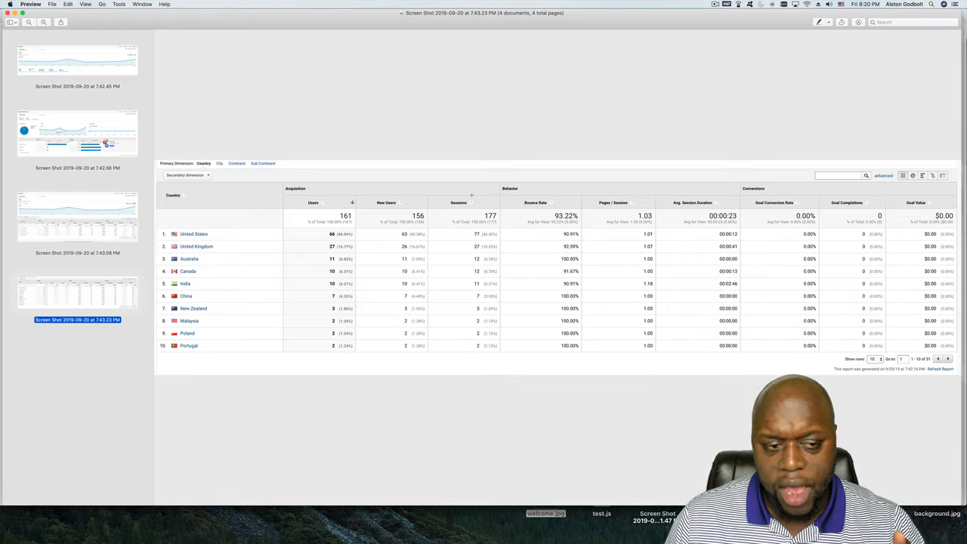
pyautogui.moveTo(645, 121)
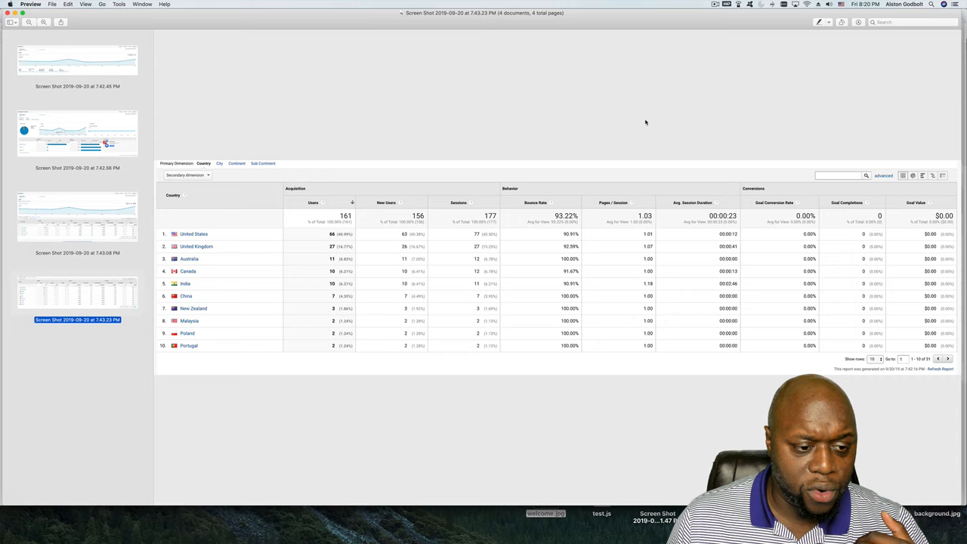
pyautogui.moveTo(651, 123)
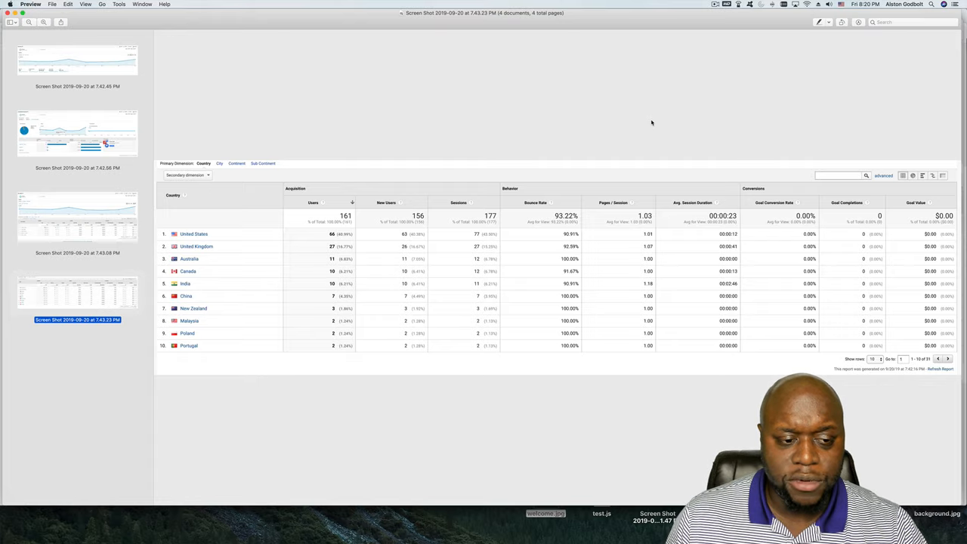
pyautogui.moveTo(296, 15)
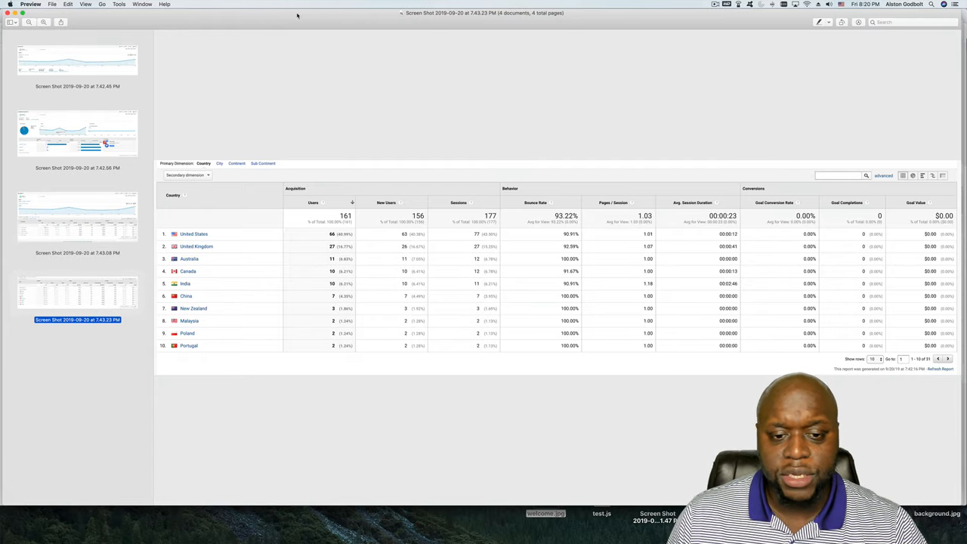